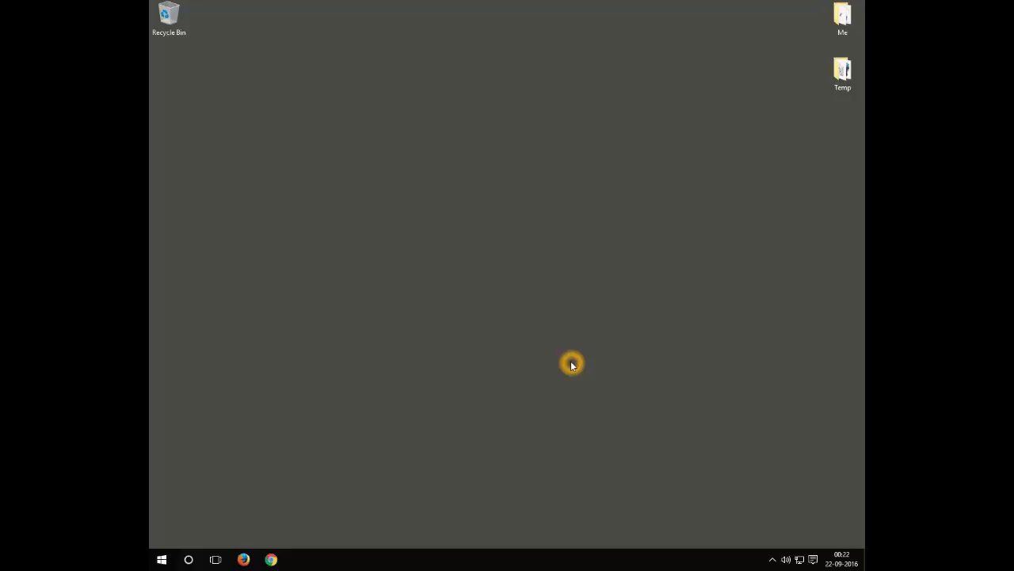
- Right-click the Start button to bring up the quick-access menu containing Control Panel
{"action": "right_click", "coordinate": [162, 559]}
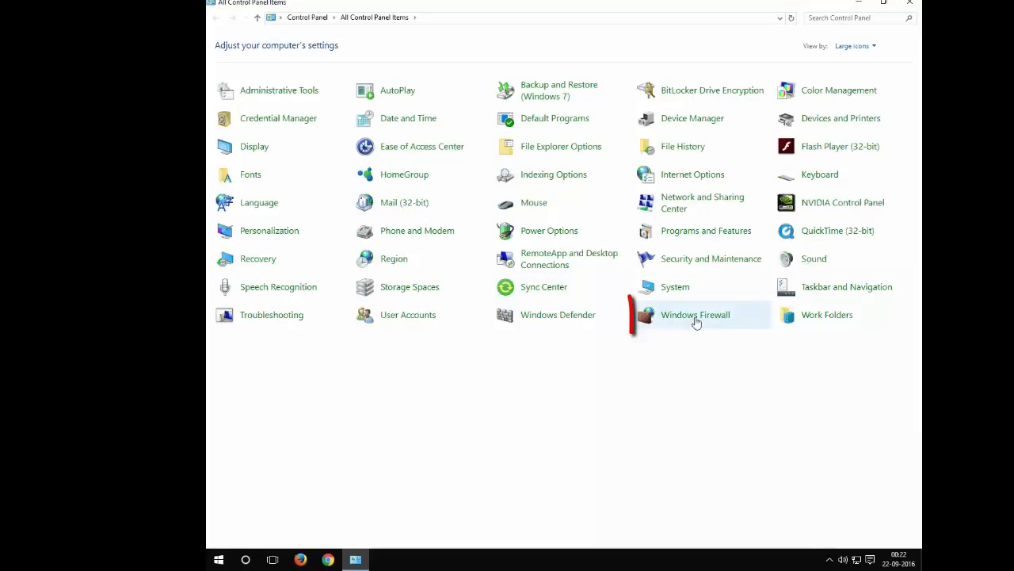
{"action": "left_click", "coordinate": [695, 317]}
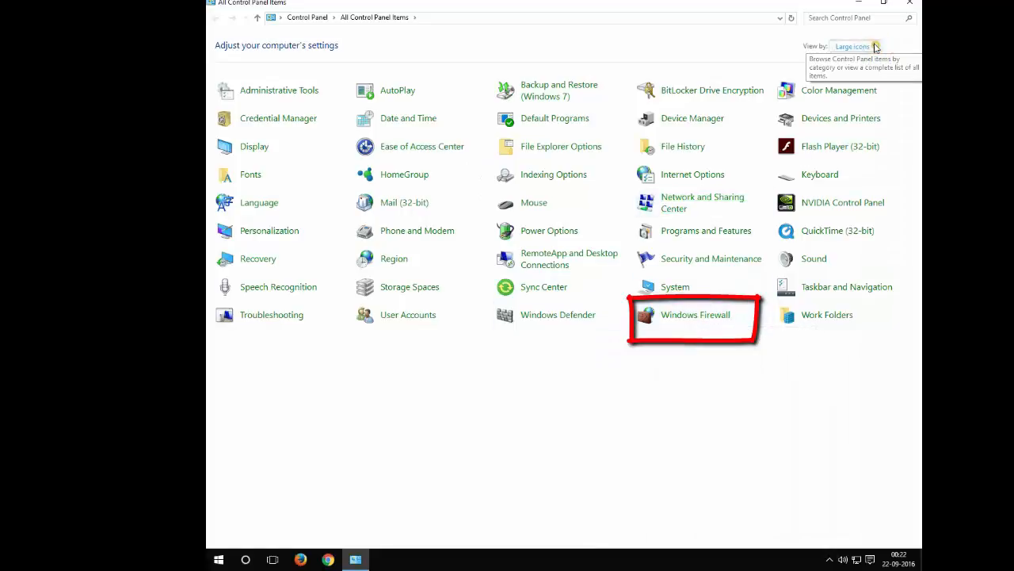
{"action": "left_click", "coordinate": [887, 45]}
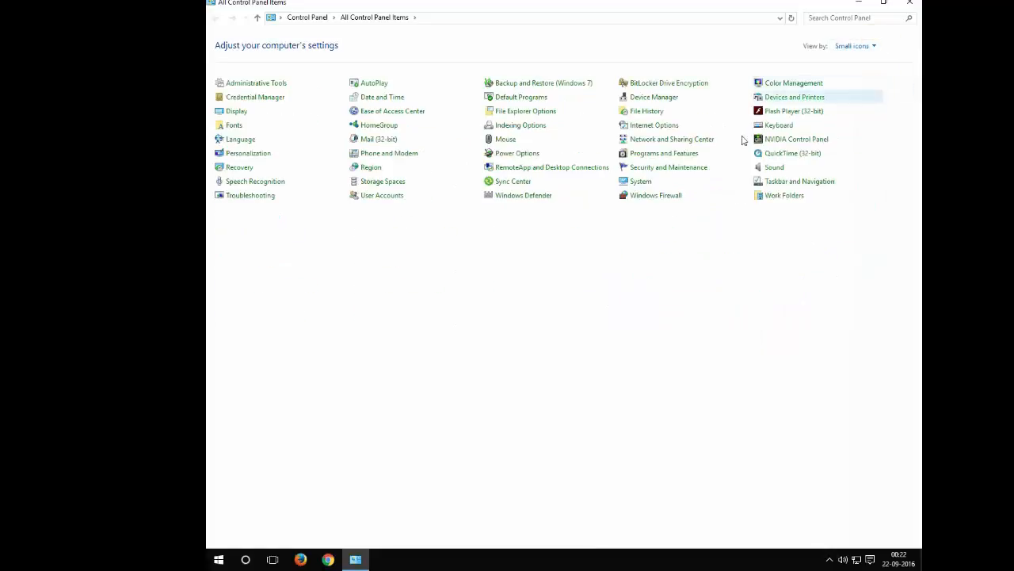
{"action": "left_click", "coordinate": [857, 45]}
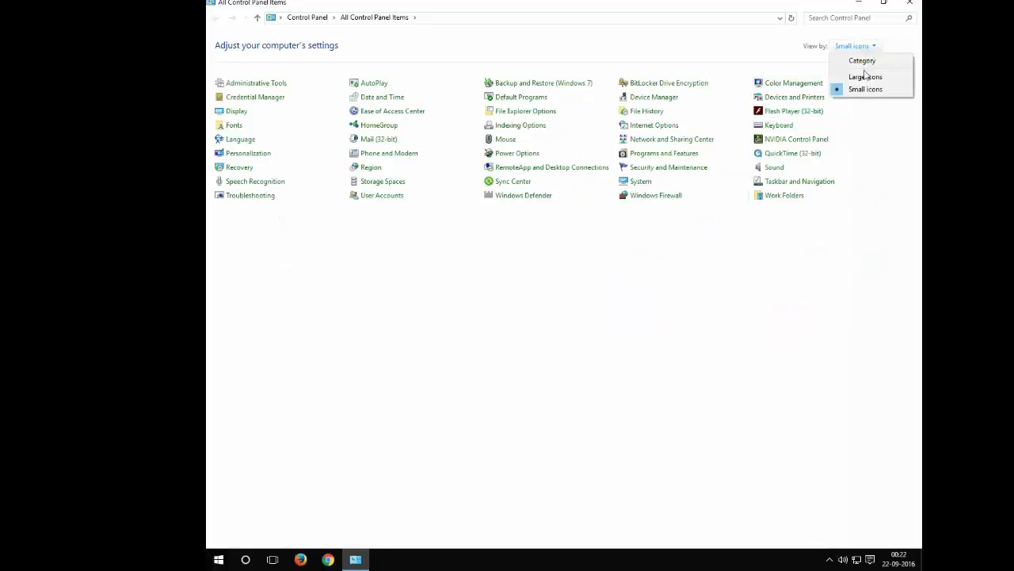
{"action": "left_click", "coordinate": [862, 76]}
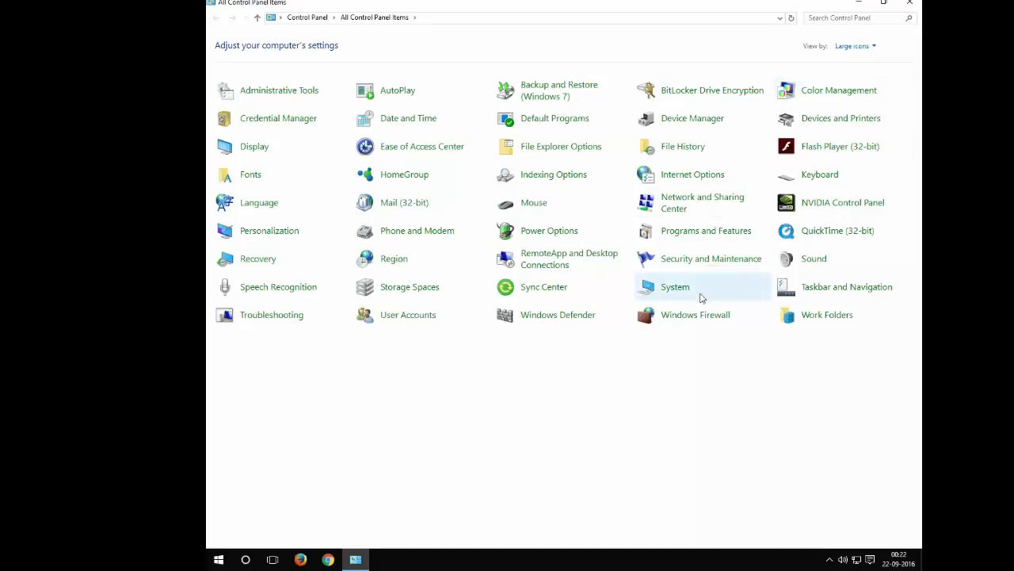
{"action": "mouse_move", "coordinate": [695, 316]}
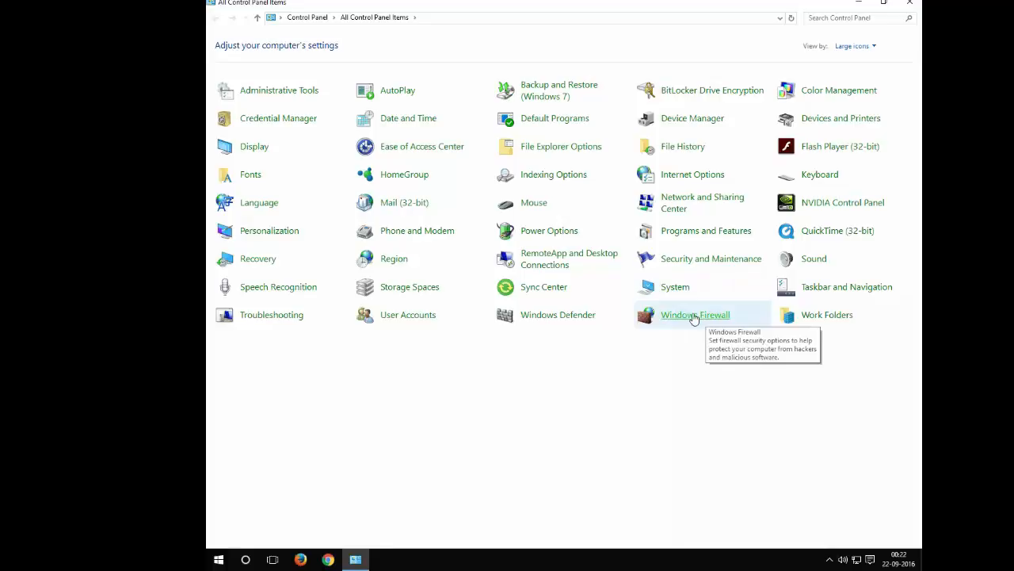
- Open Windows Firewall from the All Control Panel Items list
{"action": "left_click", "coordinate": [694, 315]}
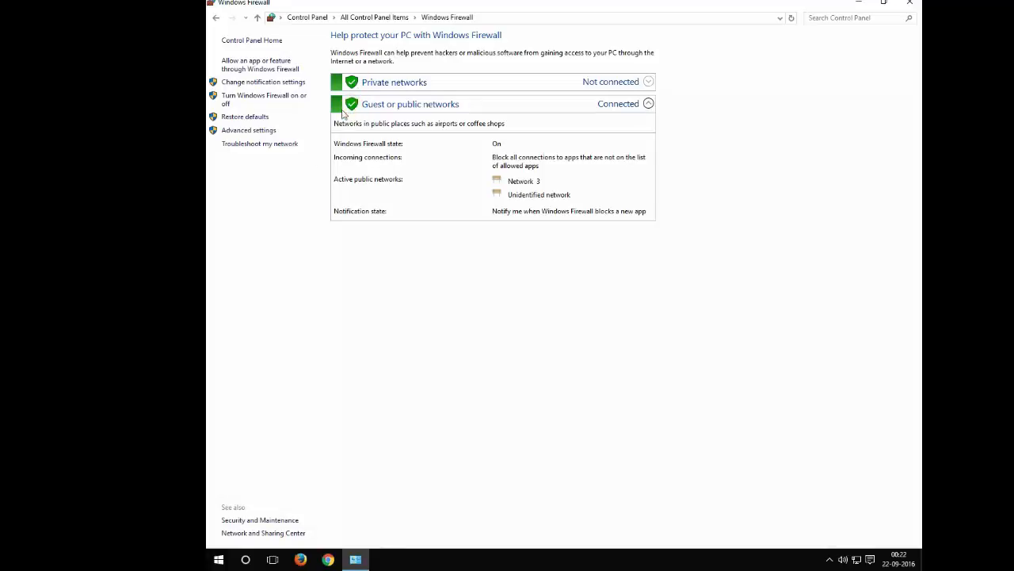
{"action": "mouse_move", "coordinate": [308, 169]}
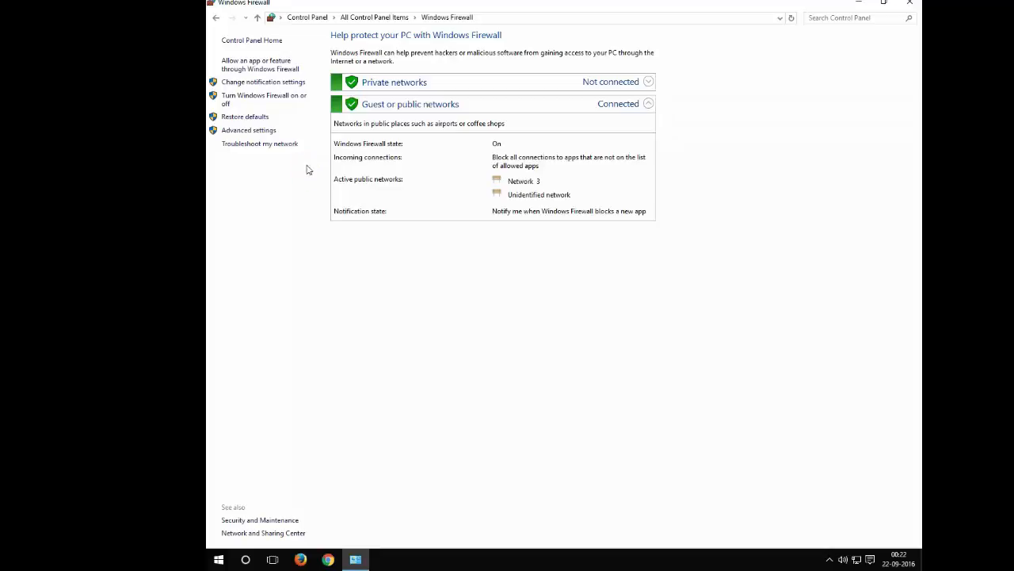
{"action": "mouse_move", "coordinate": [237, 103]}
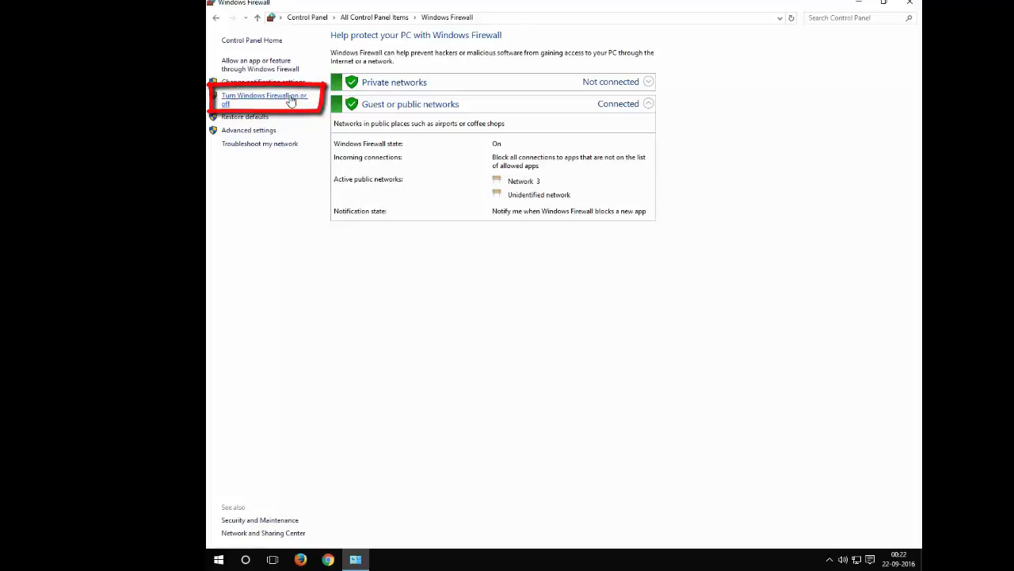
- Choose 'Turn off Windows Firewall' under both Private and Public network settings
{"action": "left_click", "coordinate": [270, 100]}
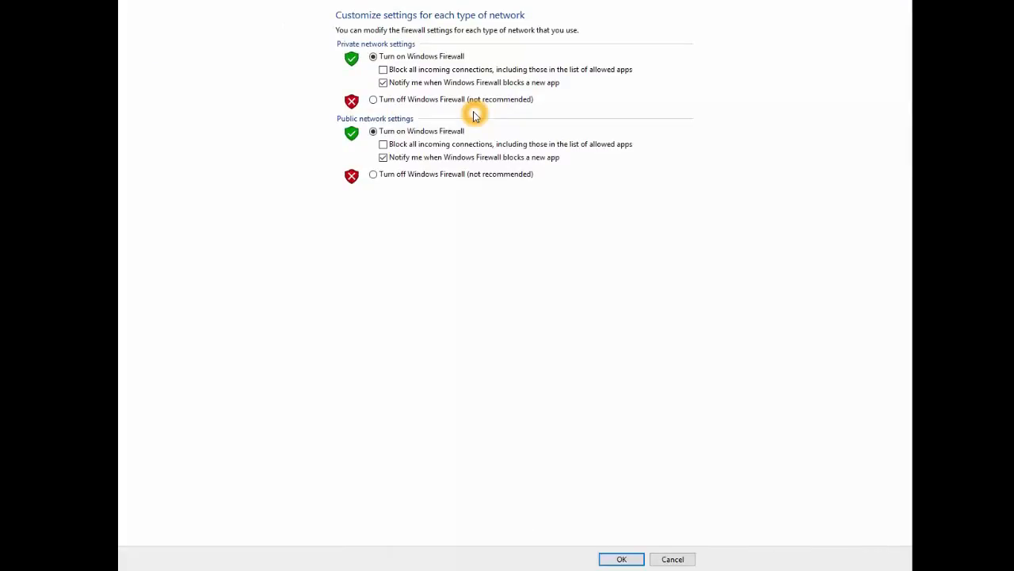
{"action": "left_click", "coordinate": [373, 99]}
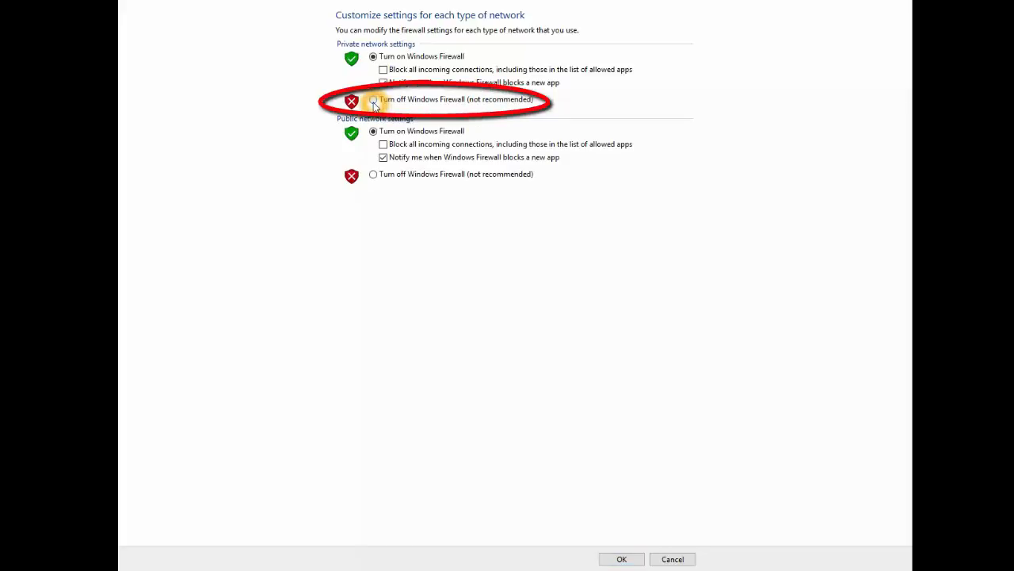
{"action": "left_click", "coordinate": [370, 100]}
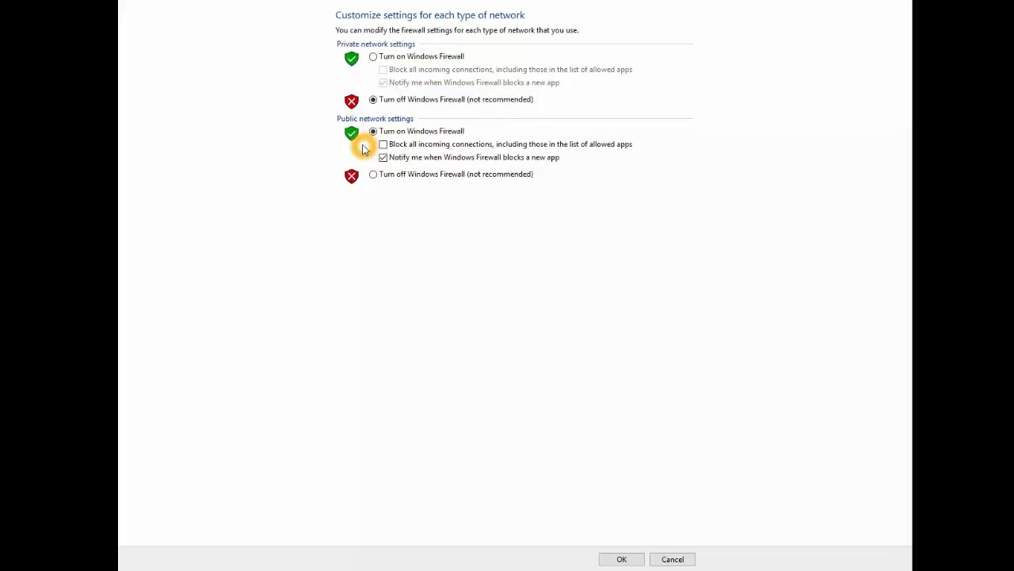
{"action": "left_click", "coordinate": [373, 174]}
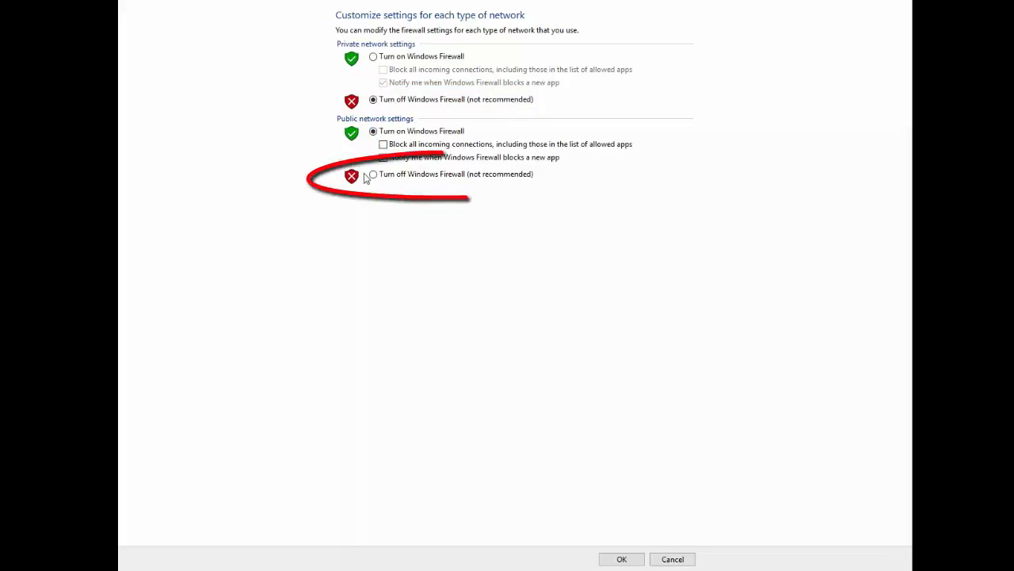
{"action": "left_click", "coordinate": [371, 175]}
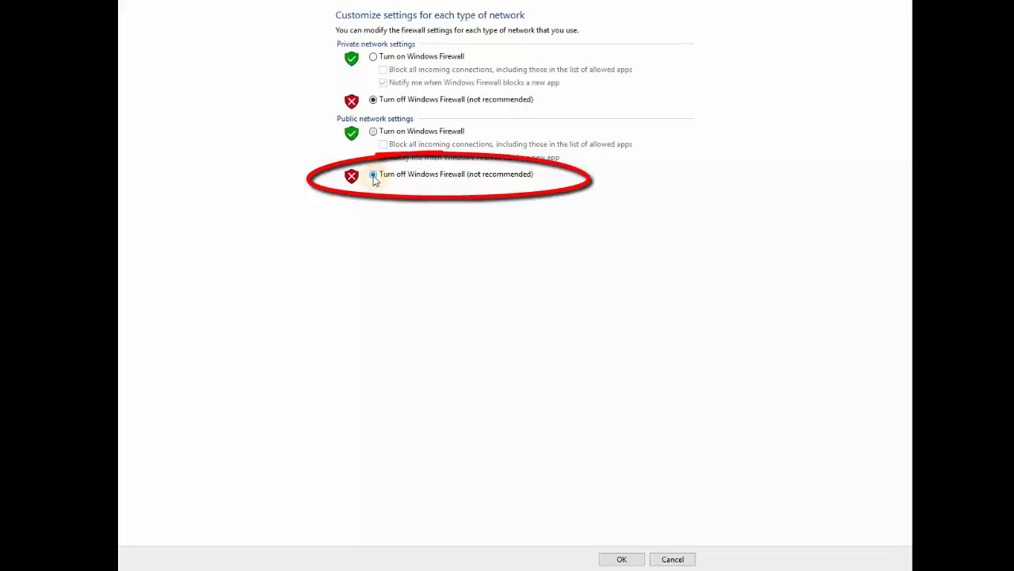
{"action": "left_click", "coordinate": [620, 559]}
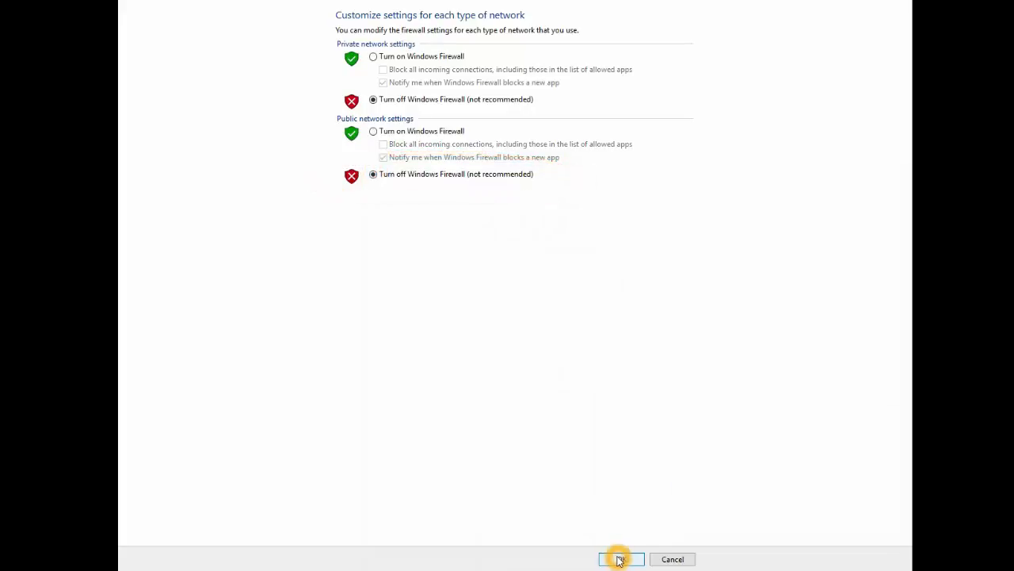
- Save the firewall-off setting for private and public networks with OK
{"action": "left_click", "coordinate": [614, 559]}
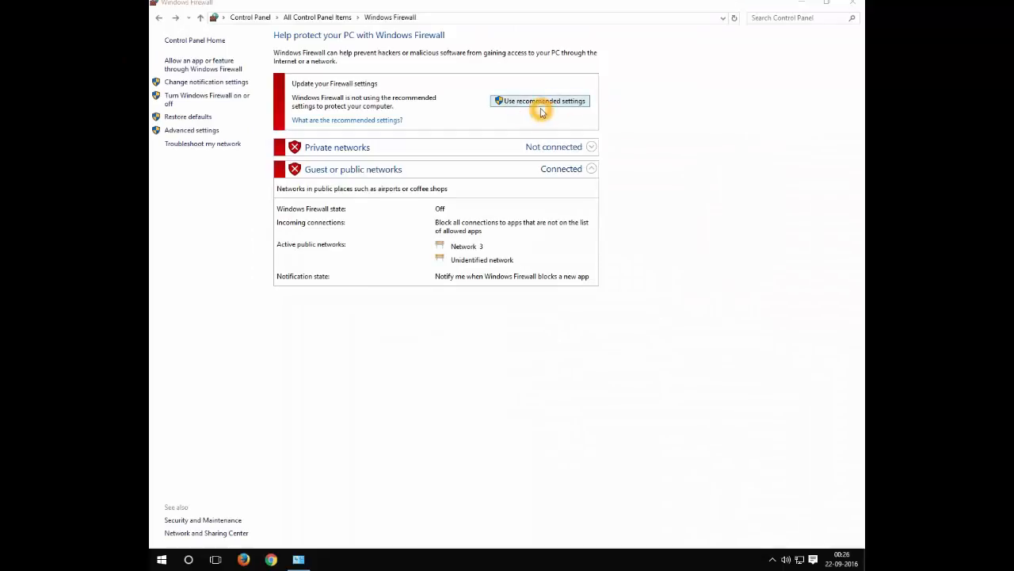
{"action": "mouse_move", "coordinate": [569, 111]}
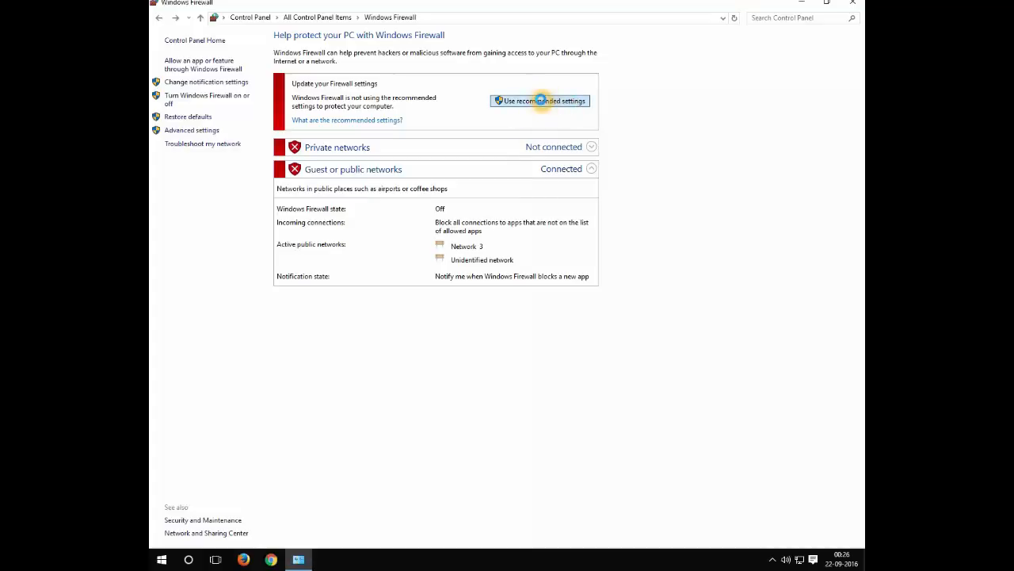
- Apply 'Use recommended settings' to turn Windows Firewall back on
{"action": "left_click", "coordinate": [540, 101]}
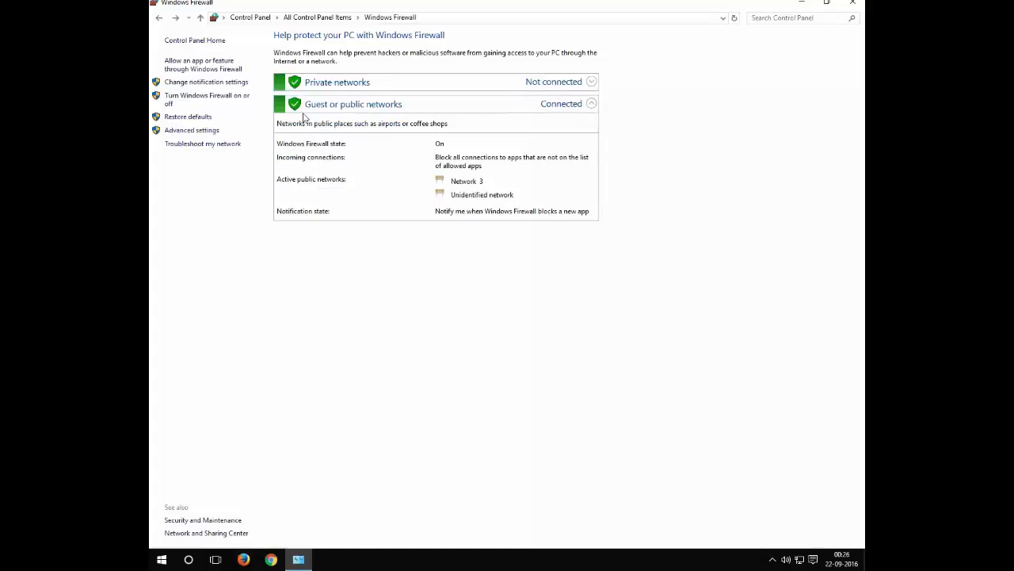